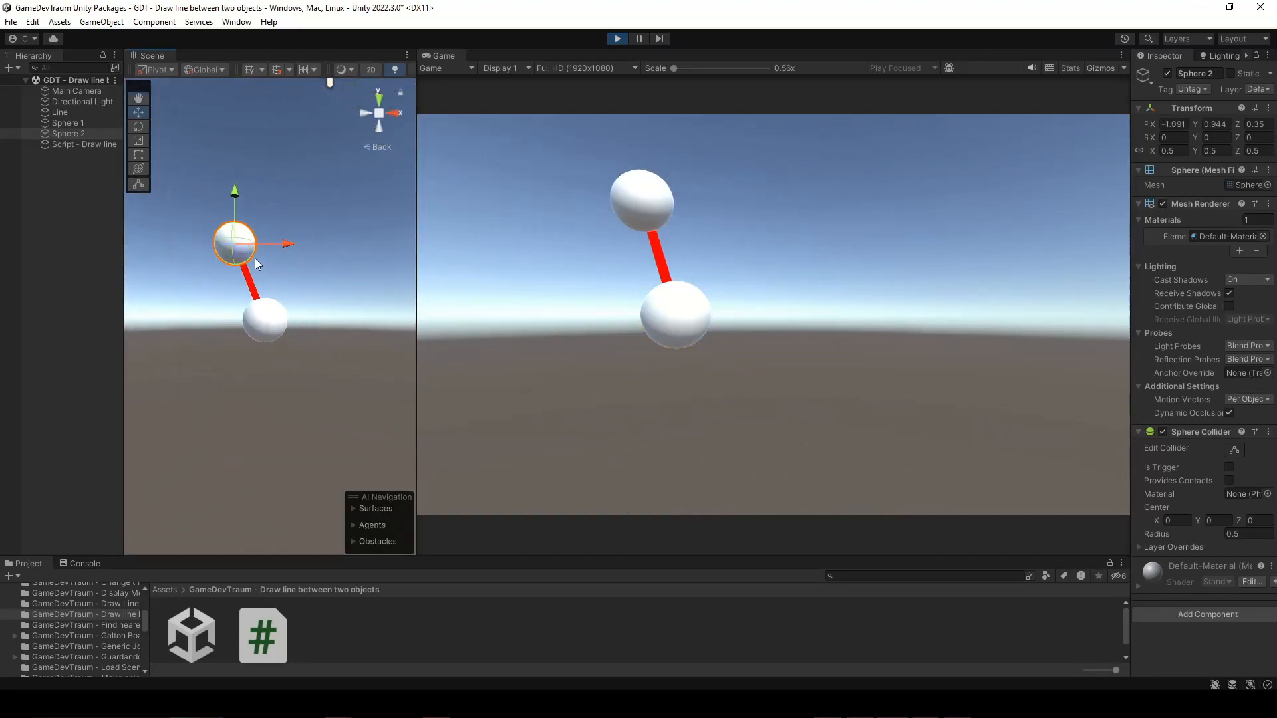
# Drag Sphere 2 to new positions in Play mode so the red line follows it.
pyautogui.moveTo(237, 245); pyautogui.dragTo(269, 220)
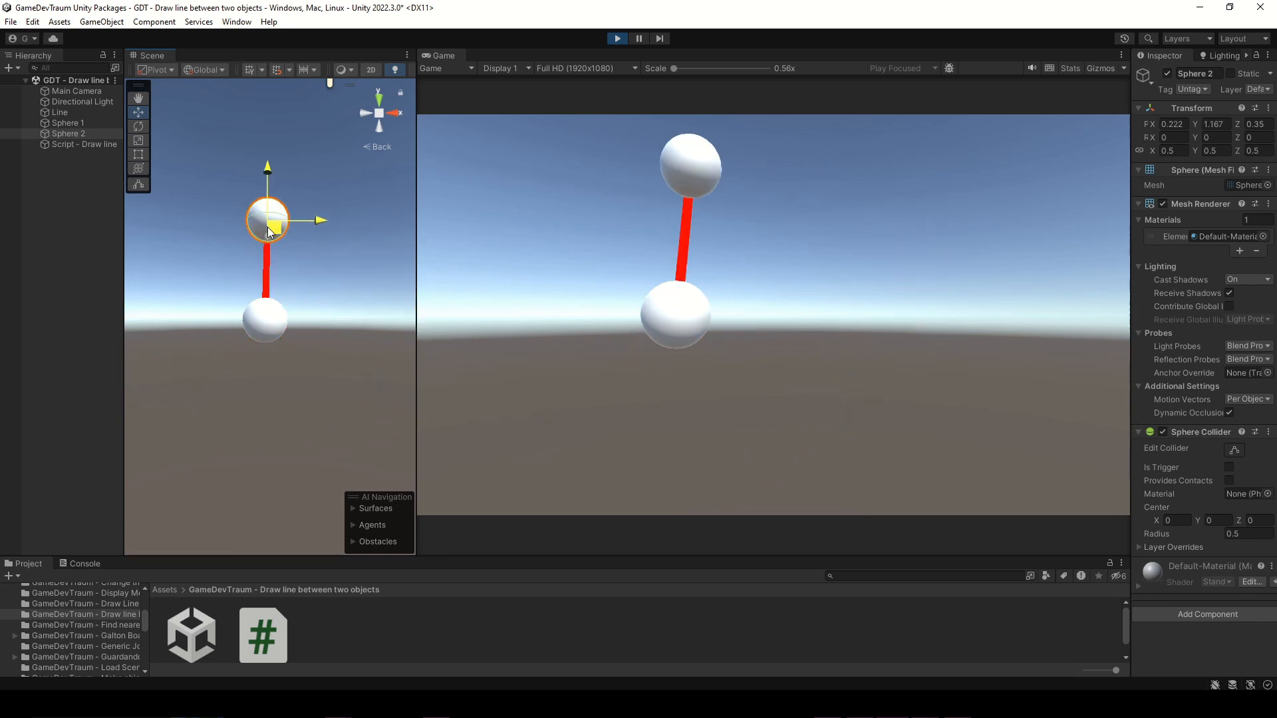
pyautogui.moveTo(267, 220); pyautogui.dragTo(161, 259)
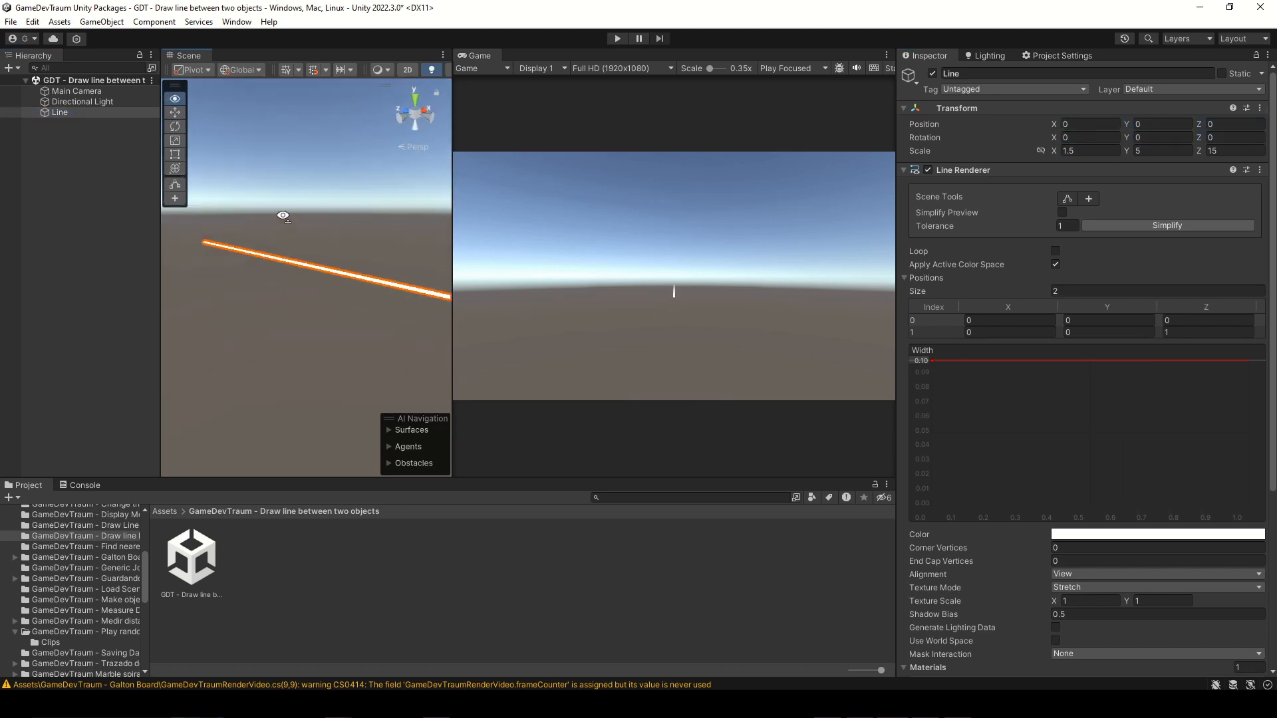
# Give the Line an empty parent, then select it to set 3 positions and a red color.
pyautogui.rightClick(58, 112)
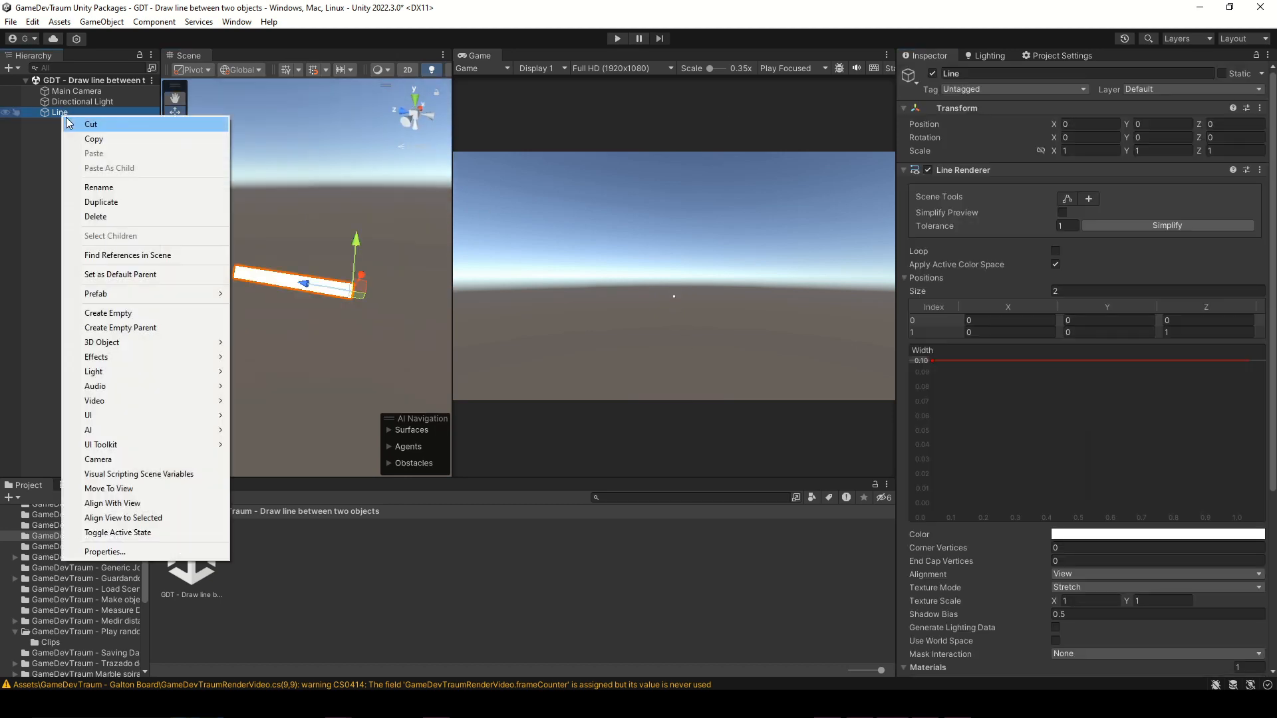
pyautogui.click(120, 327)
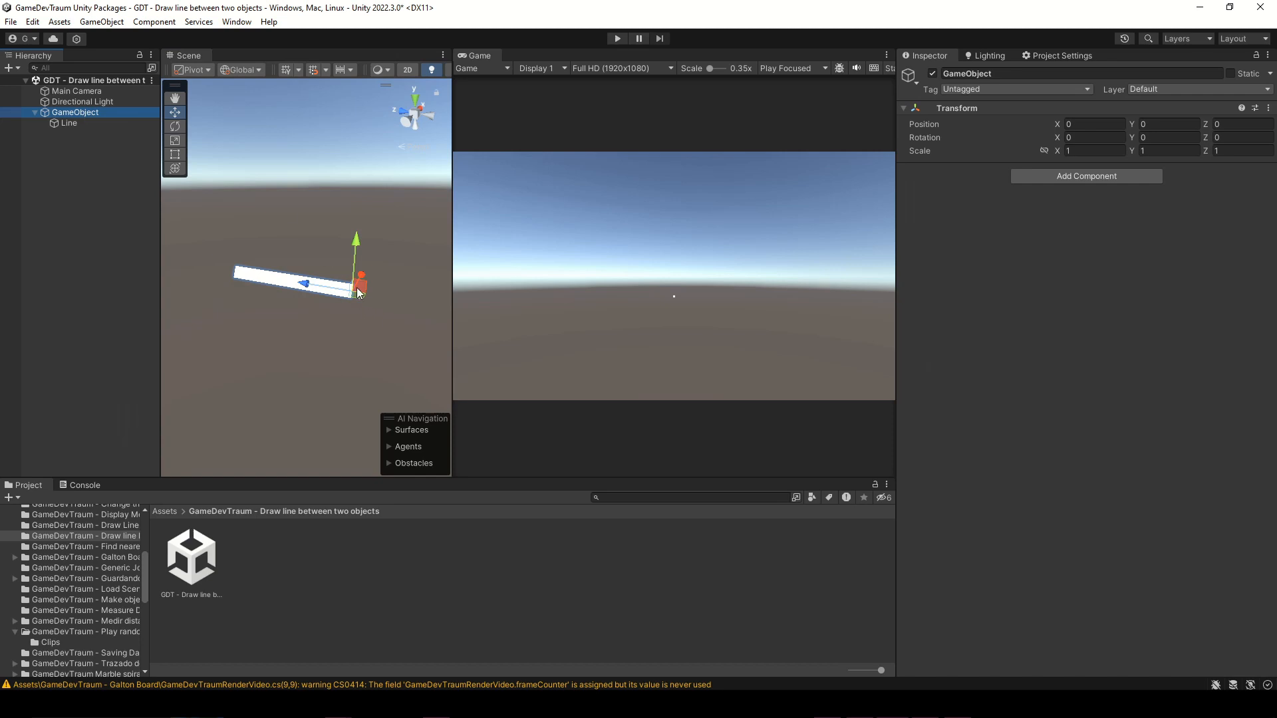
pyautogui.click(175, 126)
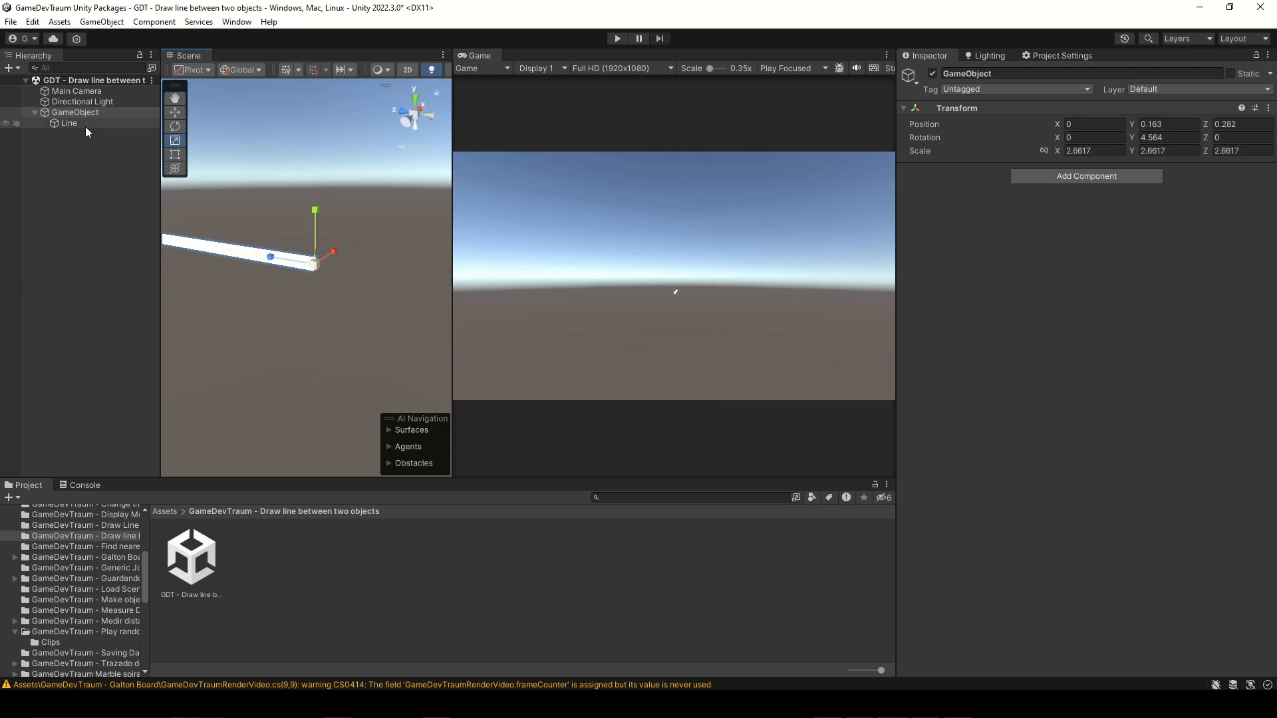
pyautogui.click(68, 122)
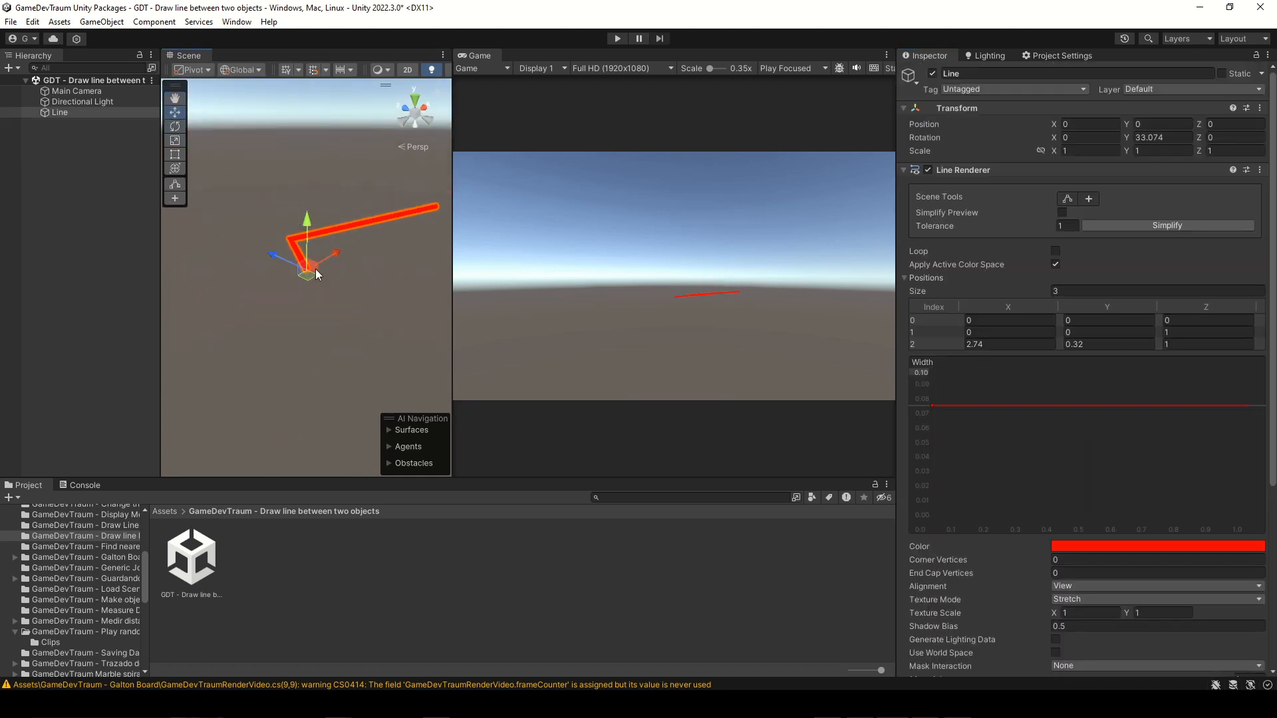
# Enable Use World Space on the Line Renderer and clear the selection.
pyautogui.scroll(-3)
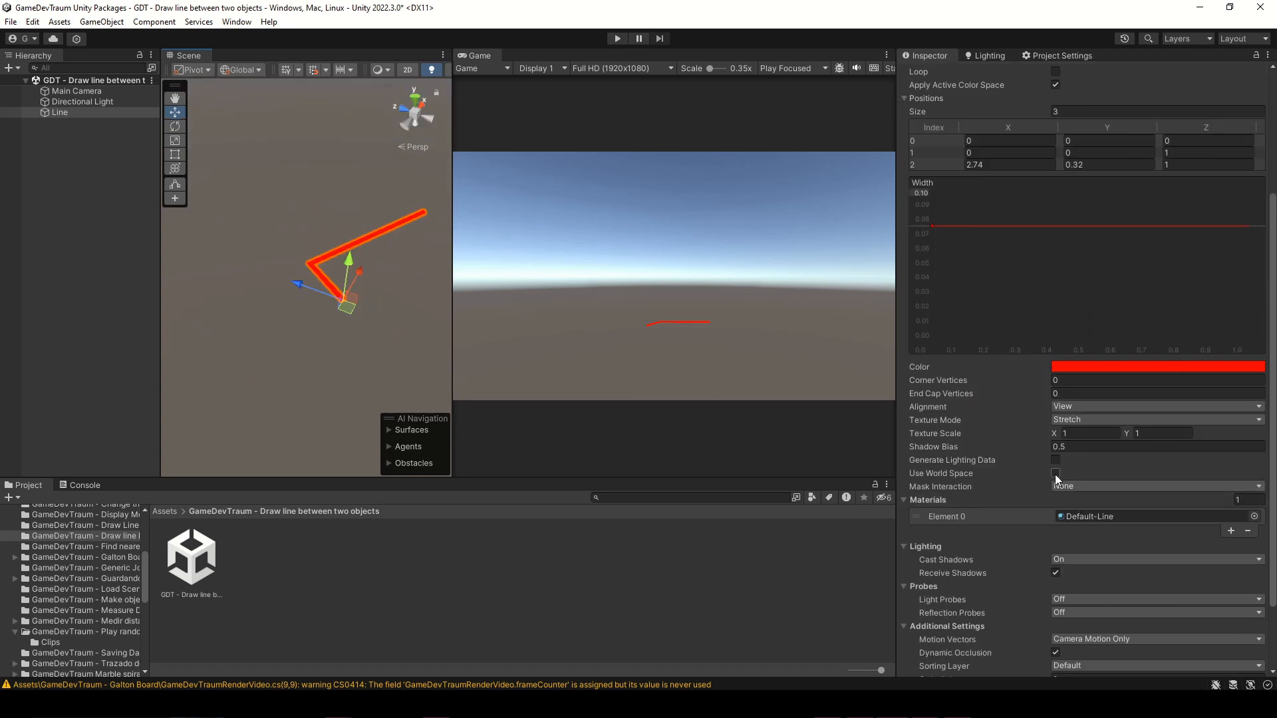
pyautogui.click(1057, 473)
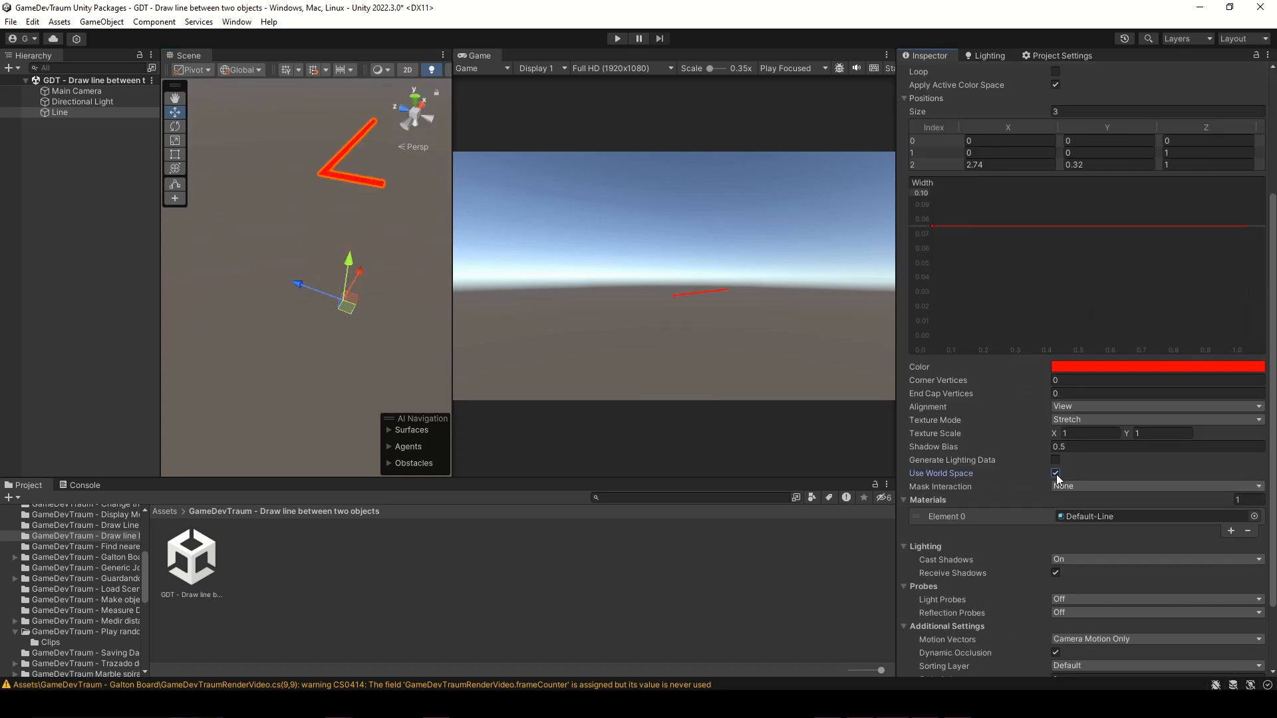
pyautogui.click(1055, 474)
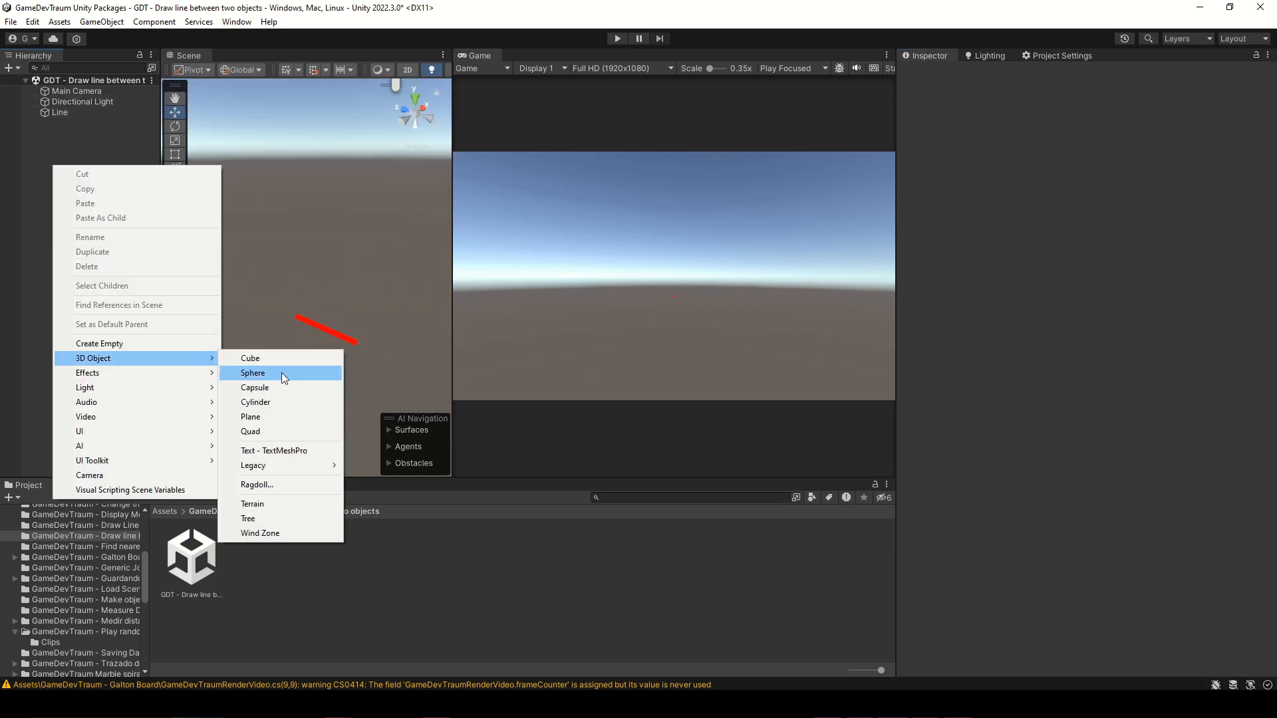
# Add a new 3D Sphere to the scene from the Hierarchy menu.
pyautogui.click(253, 372)
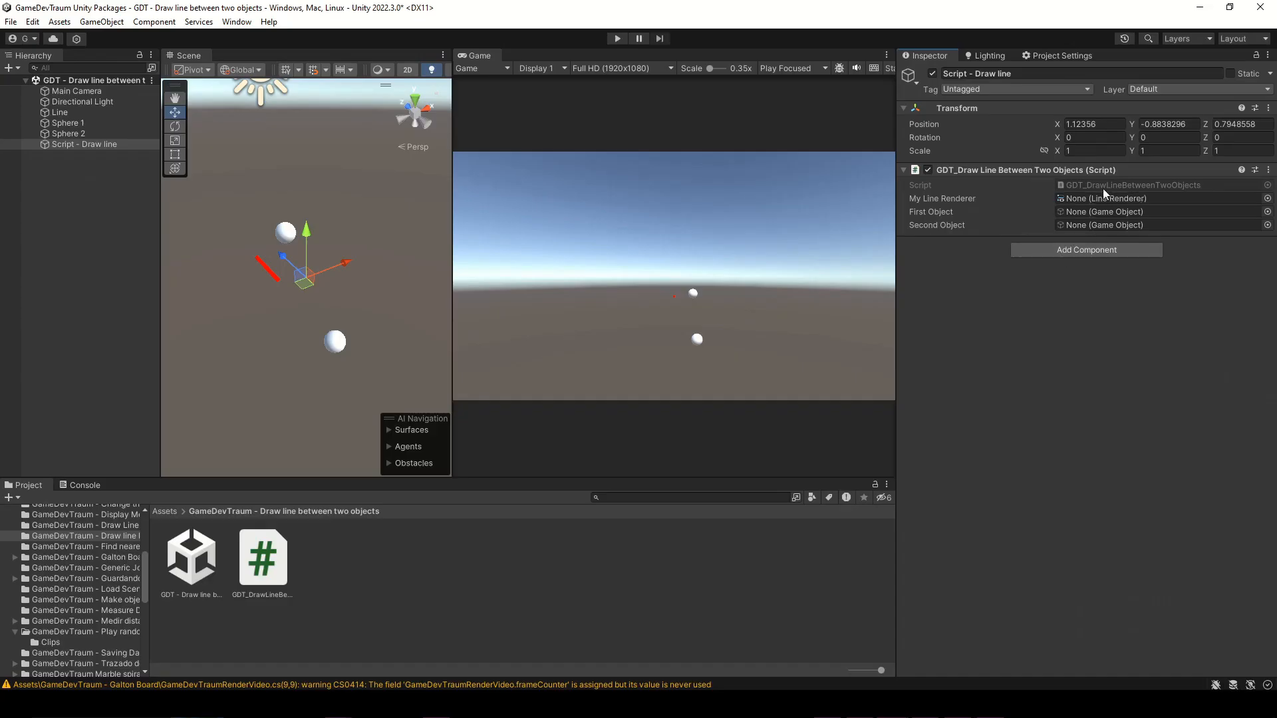
# Assign Line, Sphere 1 and Sphere 2 to the script's fields and open its code.
pyautogui.click(1140, 225)
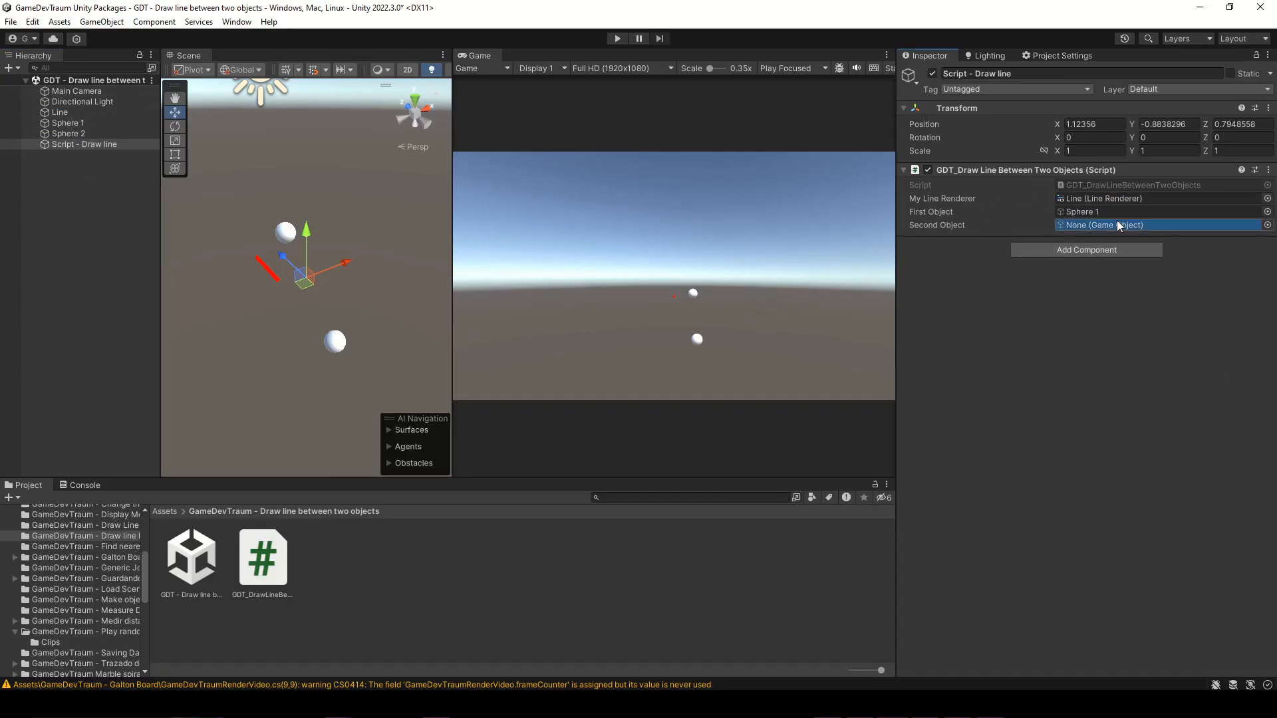
pyautogui.click(1140, 225)
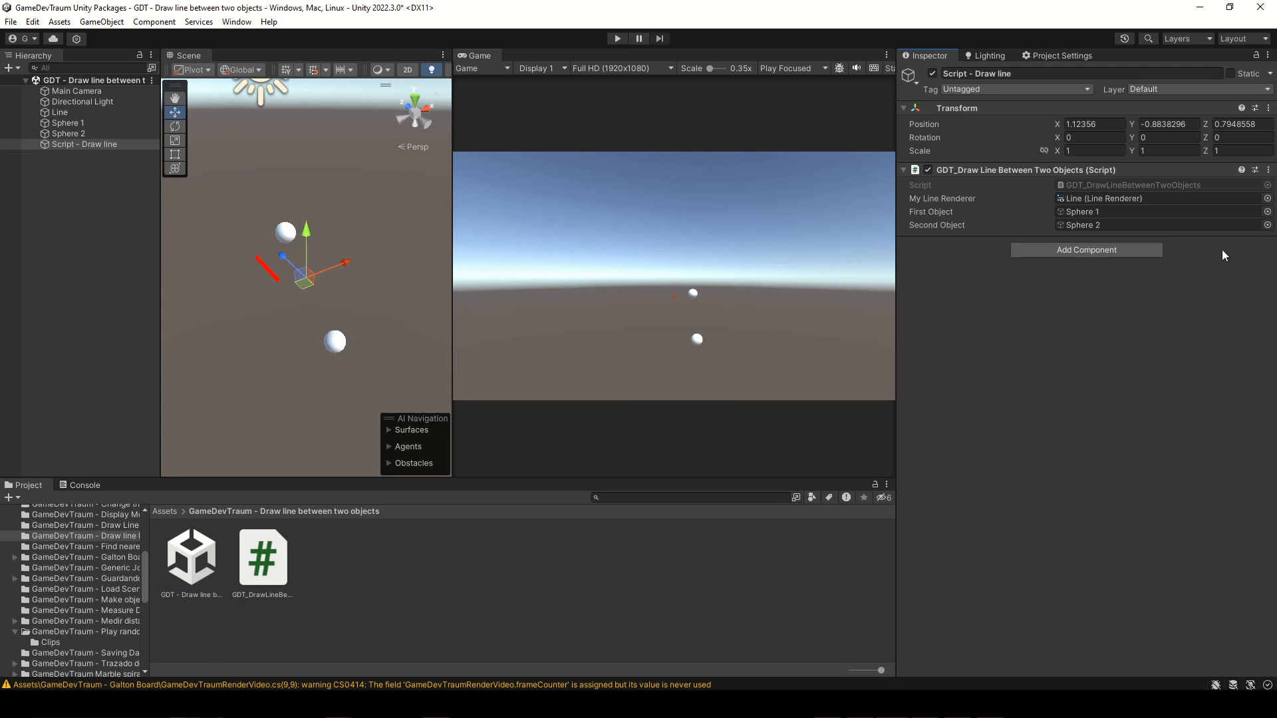
pyautogui.click(1095, 151)
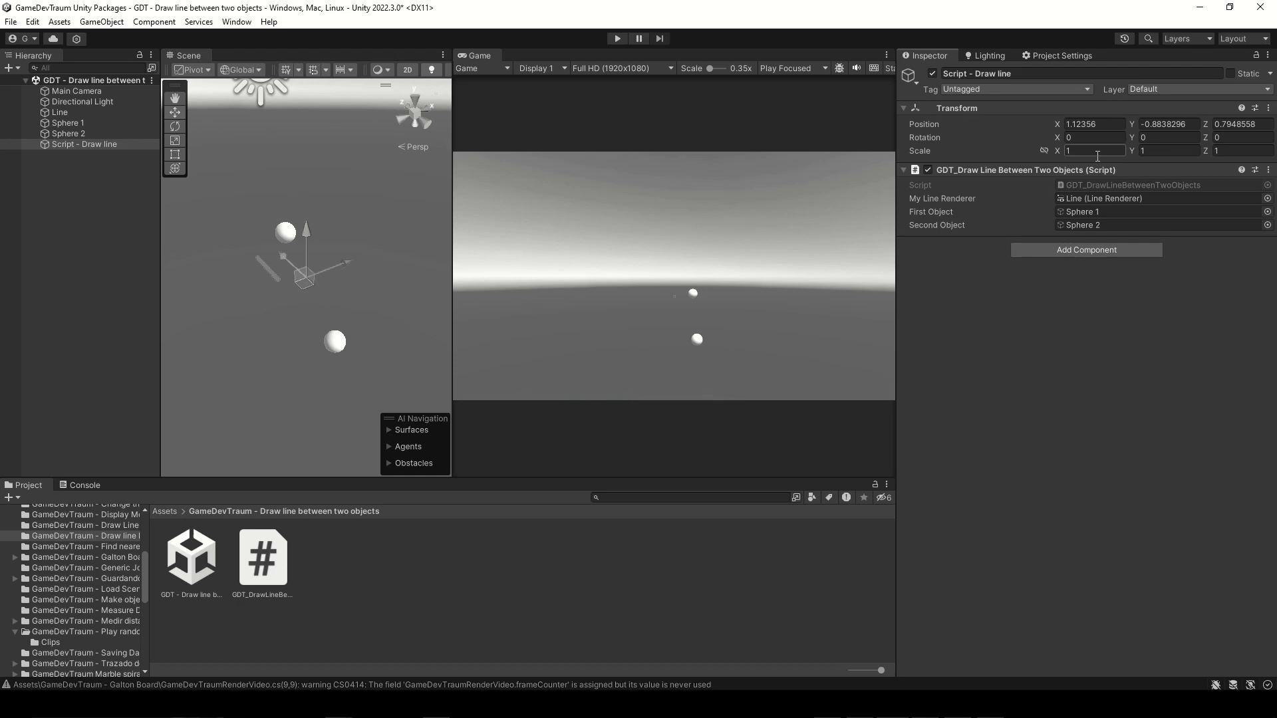
pyautogui.click(174, 112)
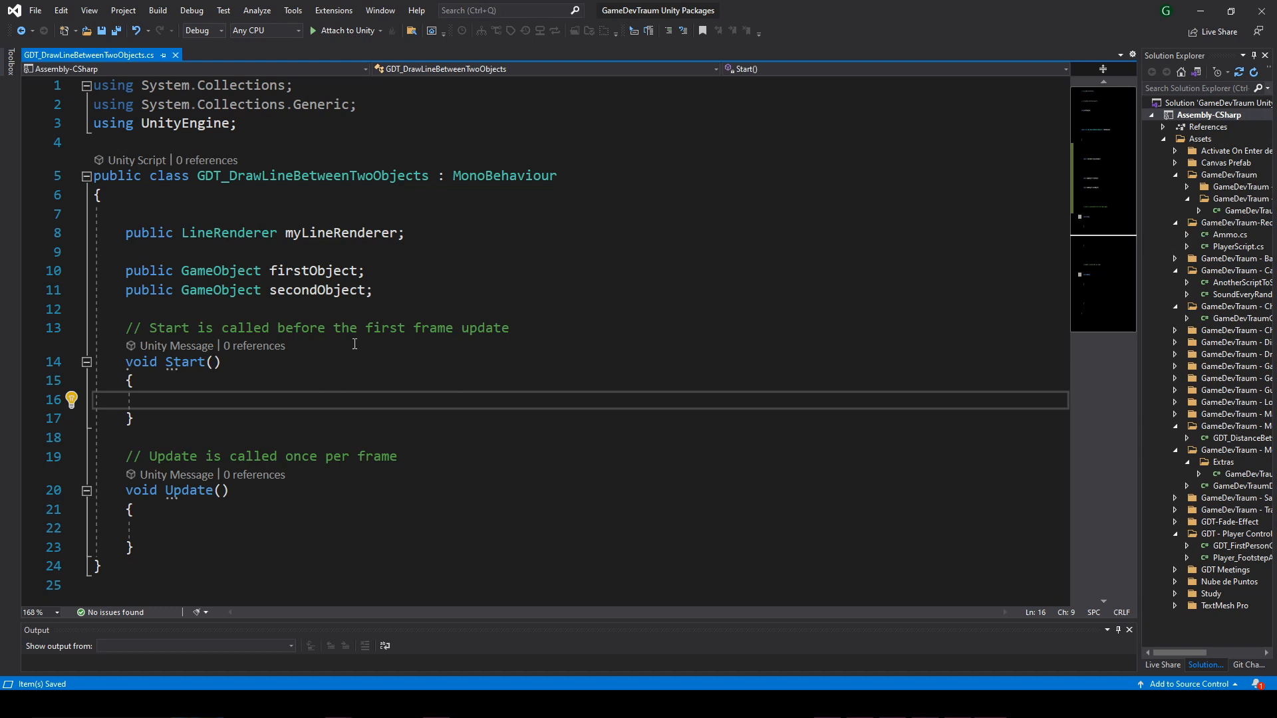
# Write positionCount = 2 and SetPosition(0, firstObject.transform.position) in the script.
pyautogui.write('myLineRenderer.posi')
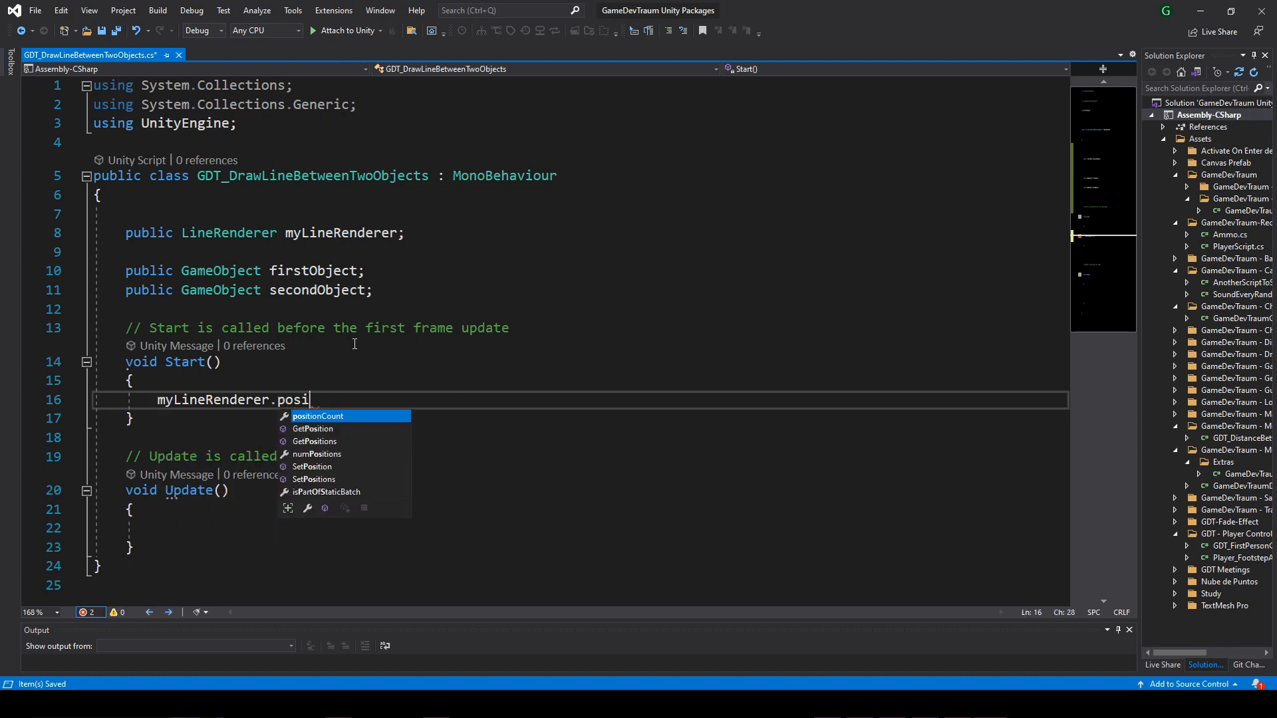
pyautogui.write('tionCount = 2;')
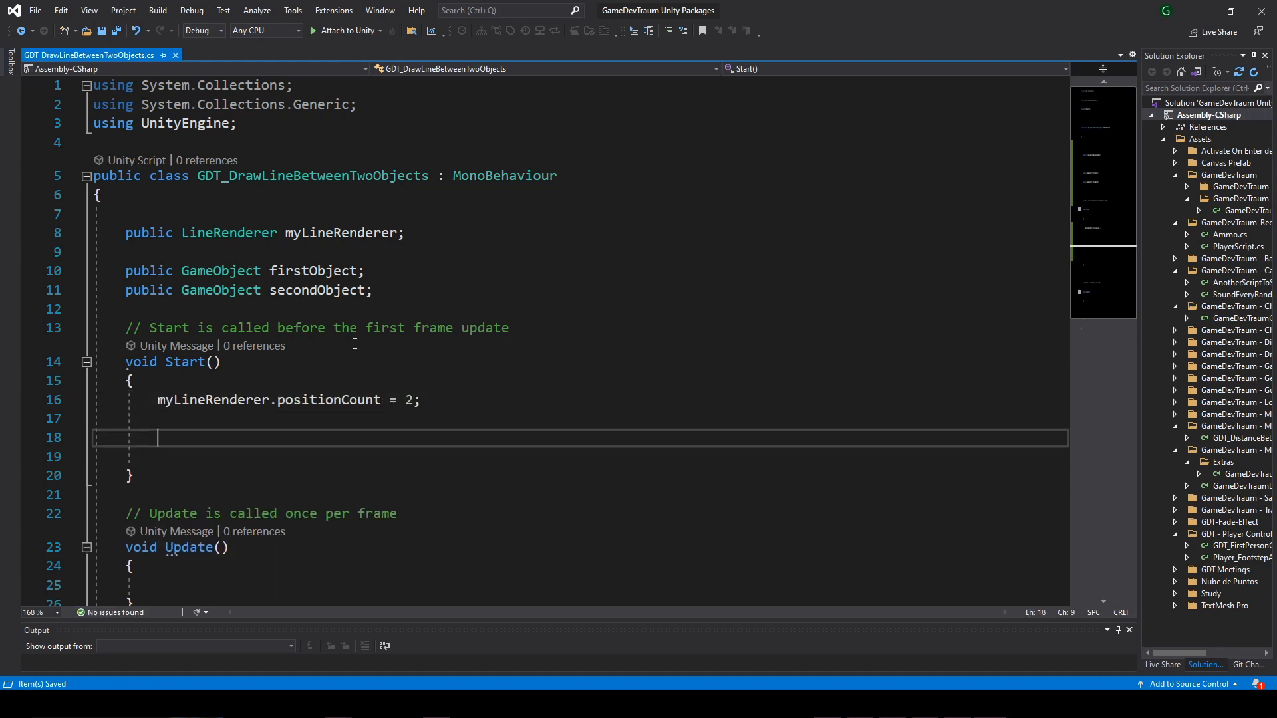
pyautogui.write('myLineRenderer.Set')
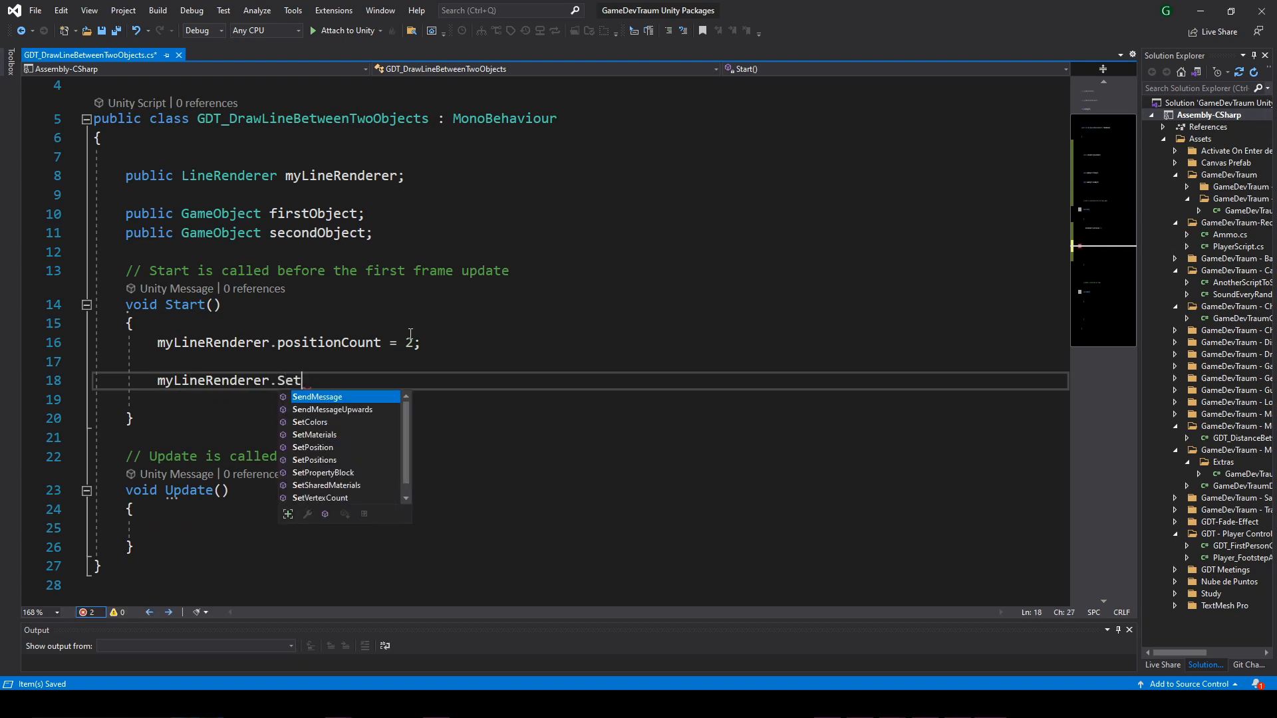
pyautogui.write('Position(')
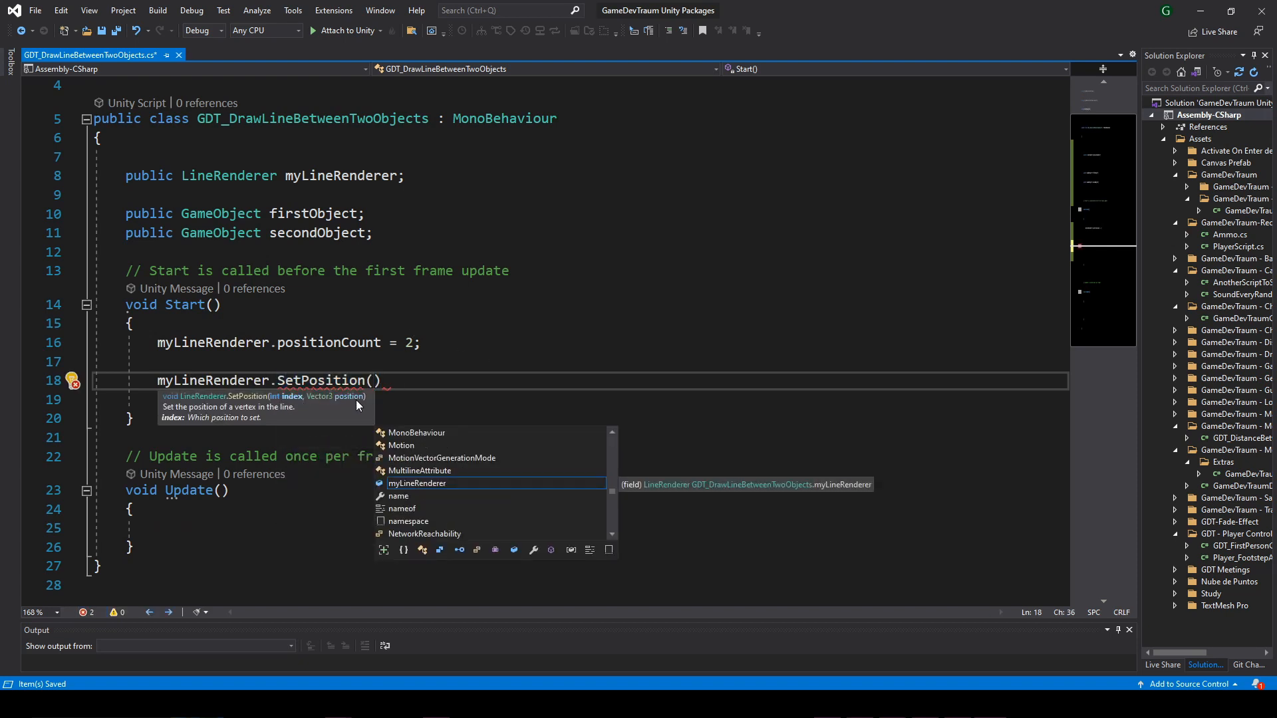
pyautogui.write('0,firstObject.')
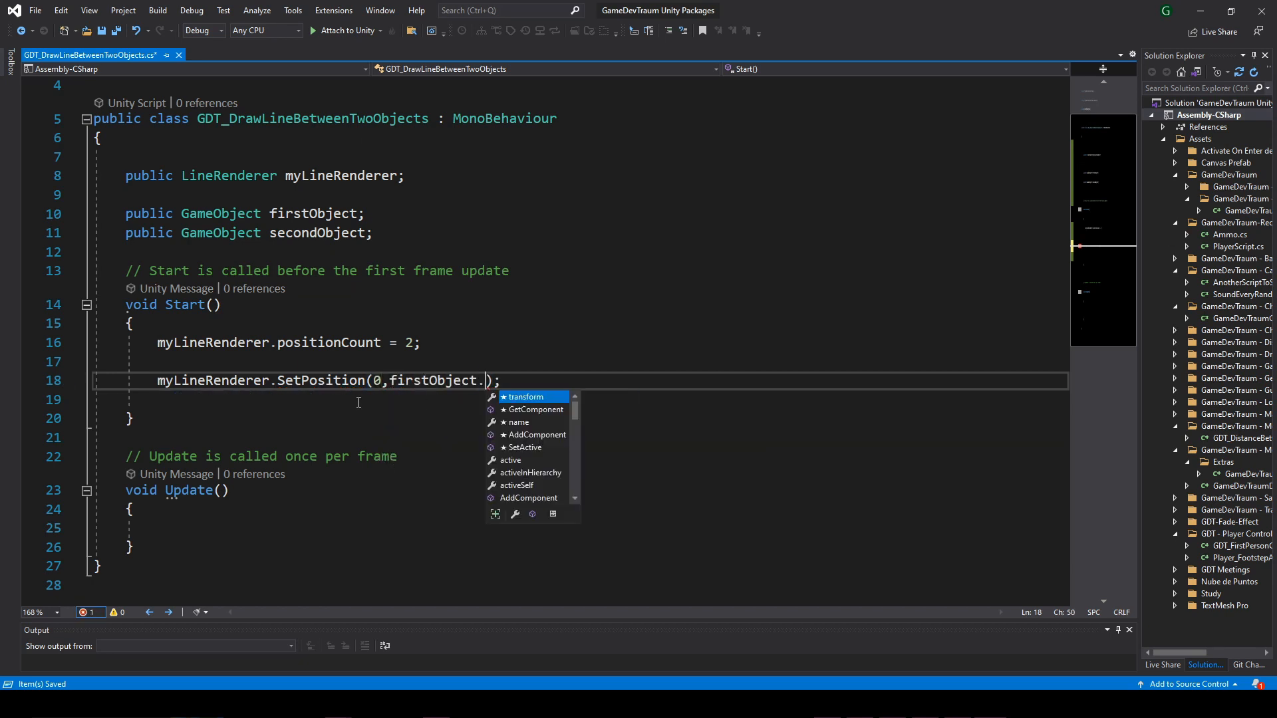
pyautogui.write('transform.position);')
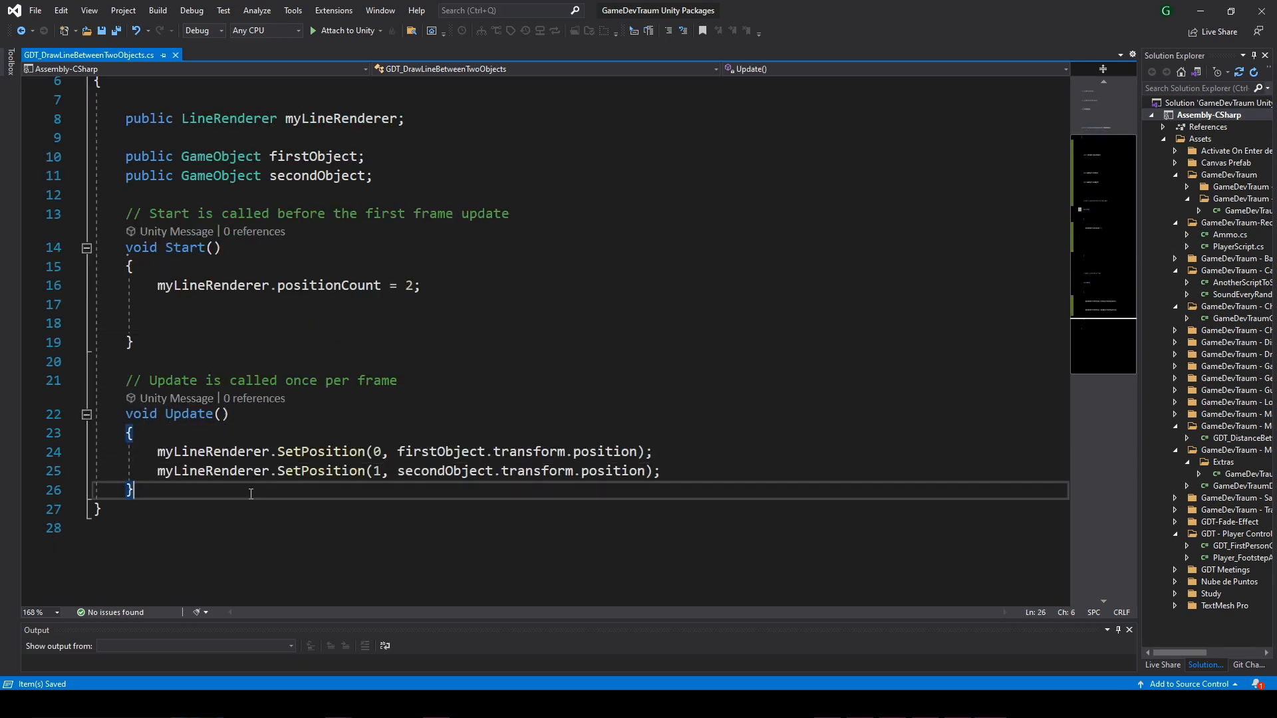
pyautogui.click(396, 381)
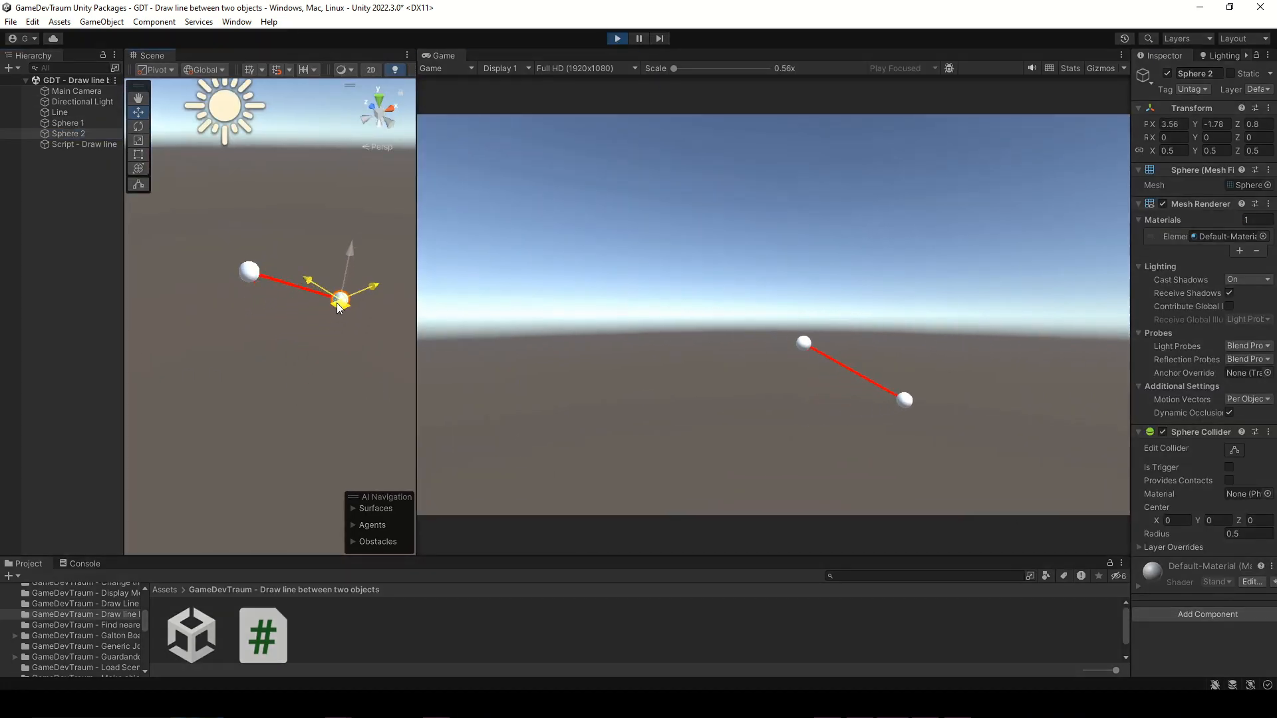
# Drag Sphere 2 higher then level with Sphere 1 while the red line stays attached.
pyautogui.moveTo(341, 296); pyautogui.dragTo(346, 159)
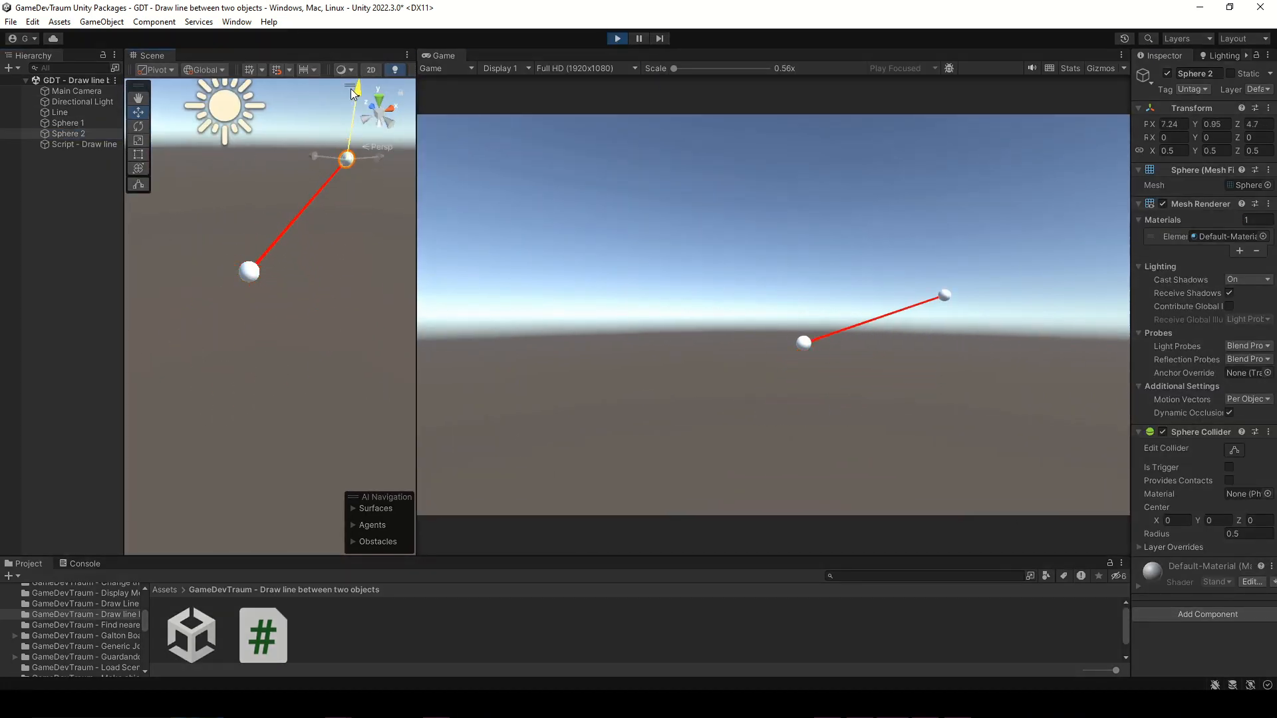
pyautogui.moveTo(346, 158); pyautogui.dragTo(341, 210)
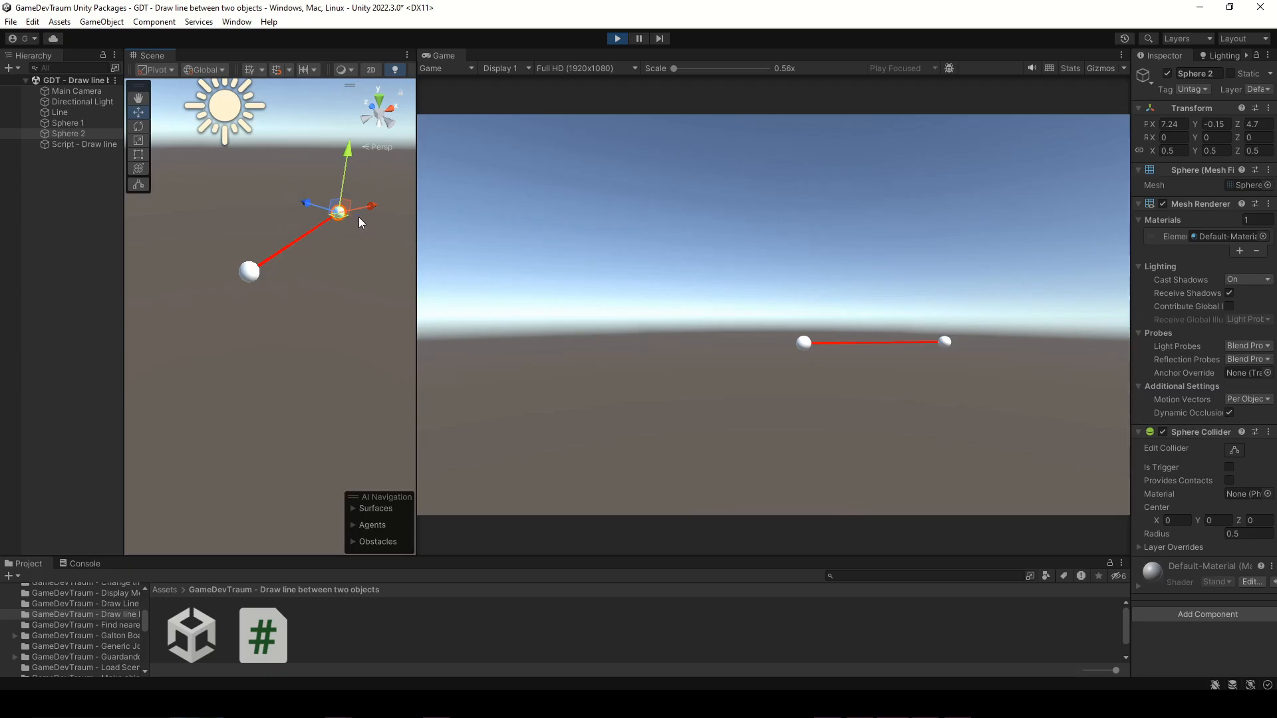